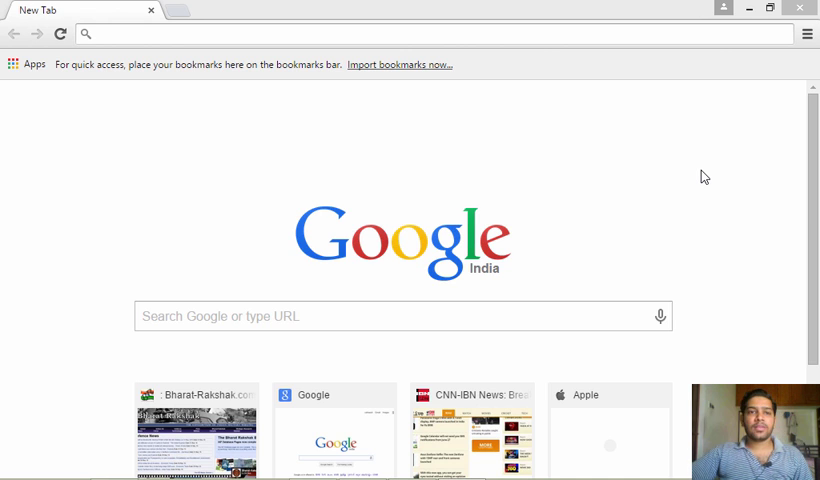
Enter localhost/advanced_php_validation/form_validation.php in Chrome's address bar.
{"action": "left_click", "coordinate": [400, 33]}
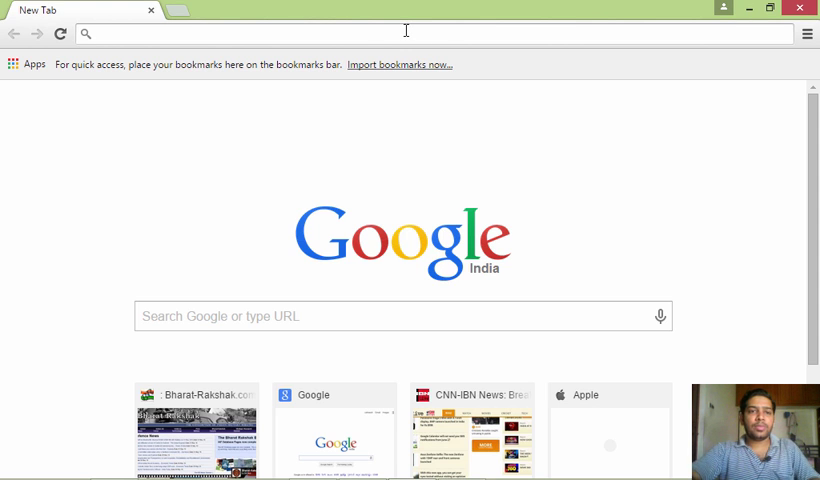
{"action": "type", "text": "localhost/advanced_php_validation/form_validation.php"}
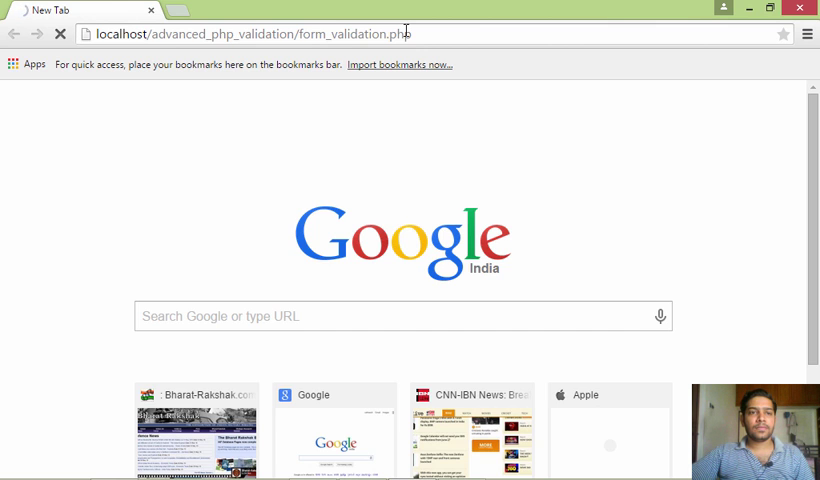
Load the form page, submit it empty, and highlight the 'name - required' error.
{"action": "key", "text": "Return"}
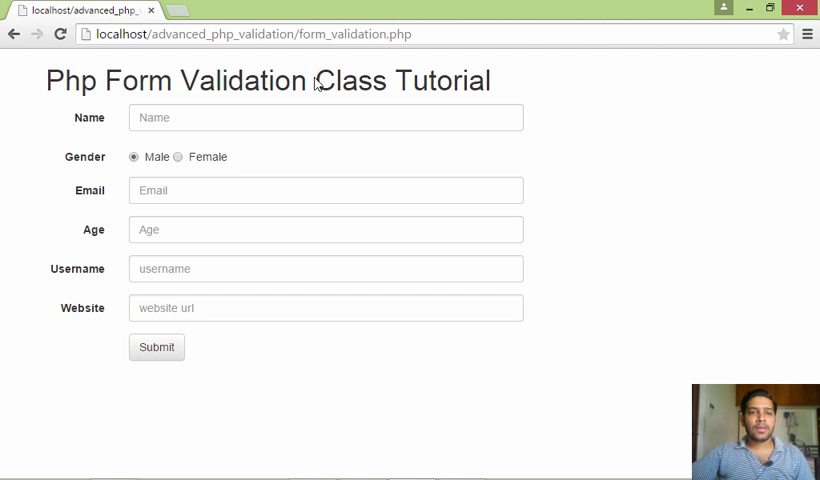
{"action": "mouse_move", "coordinate": [162, 83]}
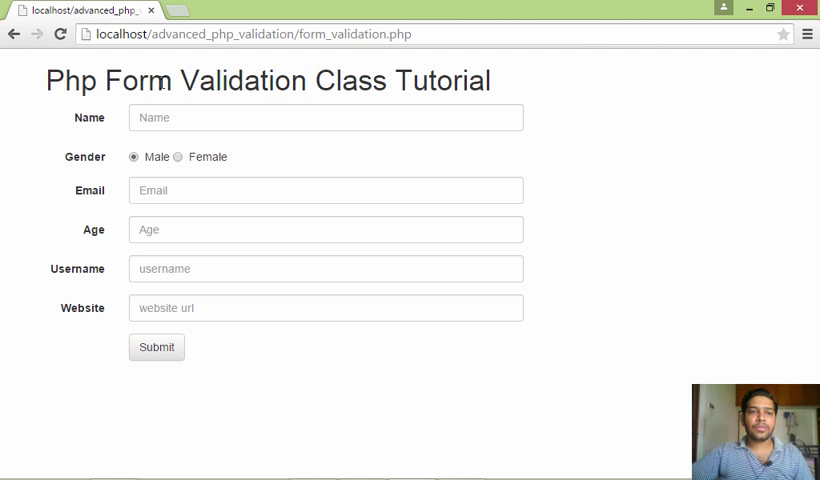
{"action": "mouse_move", "coordinate": [157, 347]}
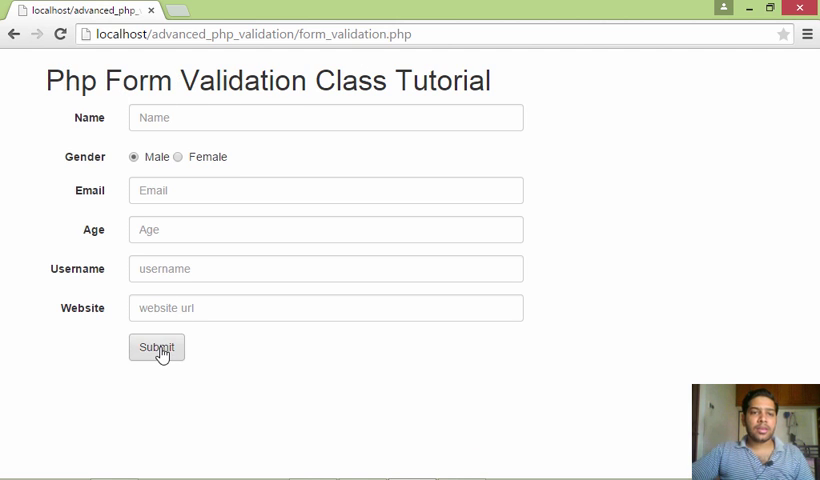
{"action": "left_click", "coordinate": [156, 347]}
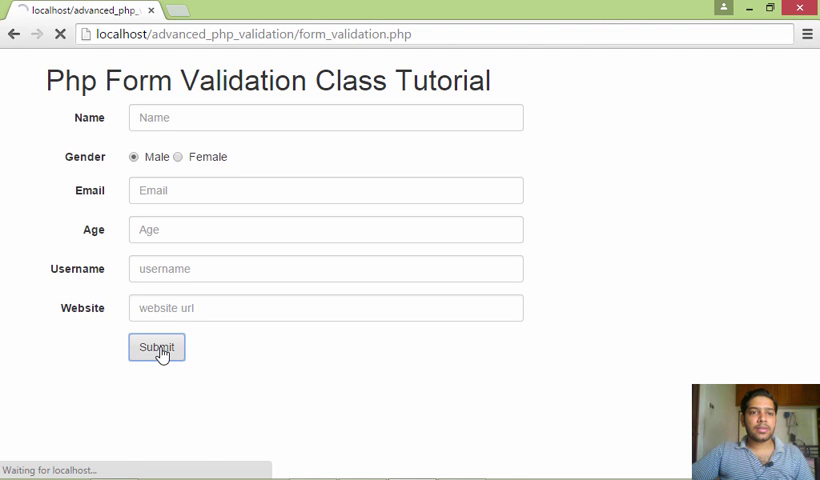
{"action": "left_click", "coordinate": [156, 347]}
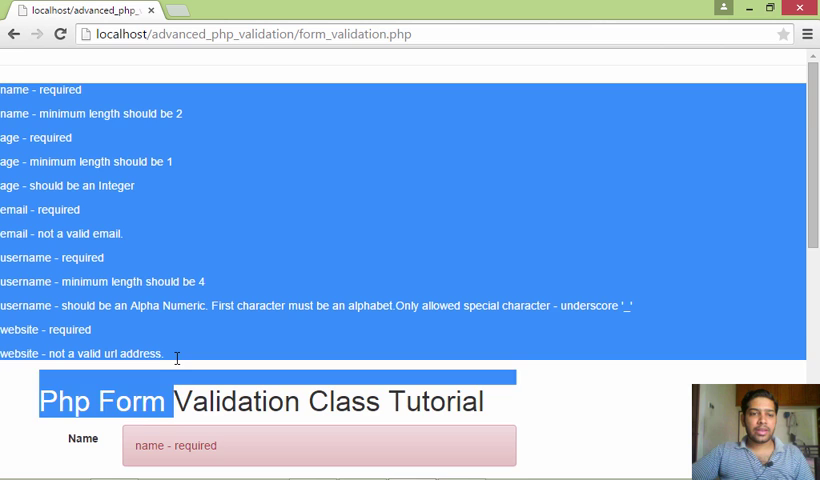
{"action": "scroll", "scroll_direction": "down", "scroll_amount": 3}
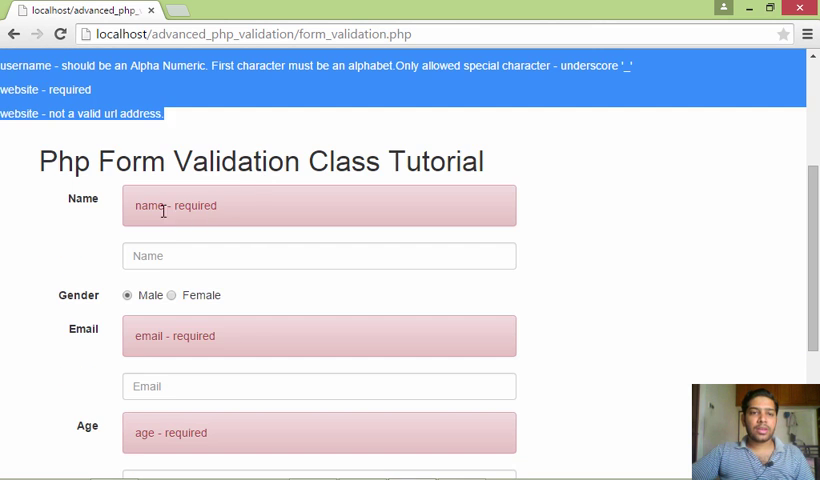
{"action": "double_click", "coordinate": [173, 205]}
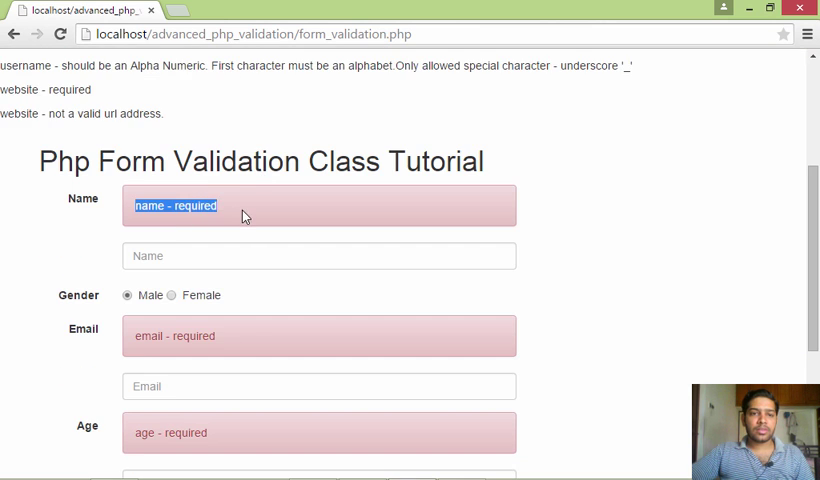
{"action": "scroll", "scroll_direction": "down", "scroll_amount": 3}
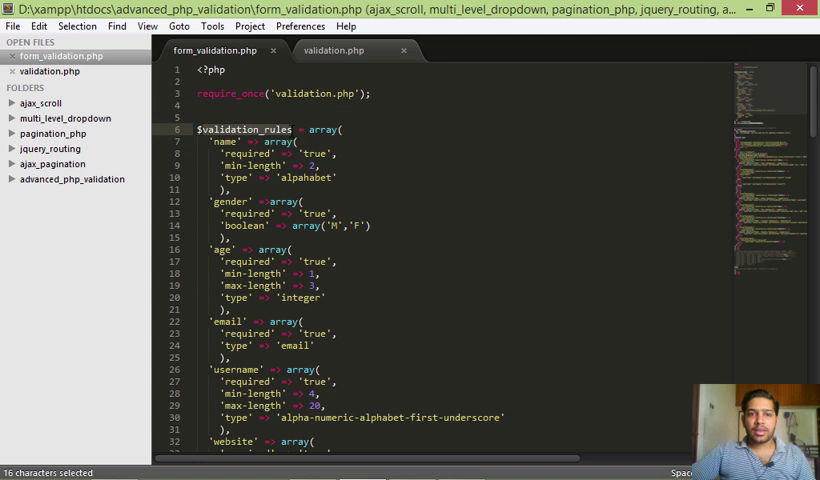
{"action": "left_click", "coordinate": [222, 141]}
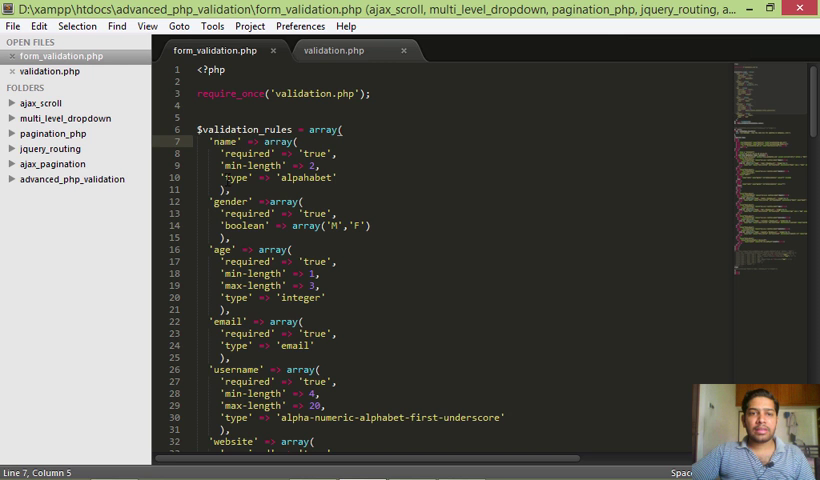
{"action": "scroll", "scroll_direction": "down", "scroll_amount": 3}
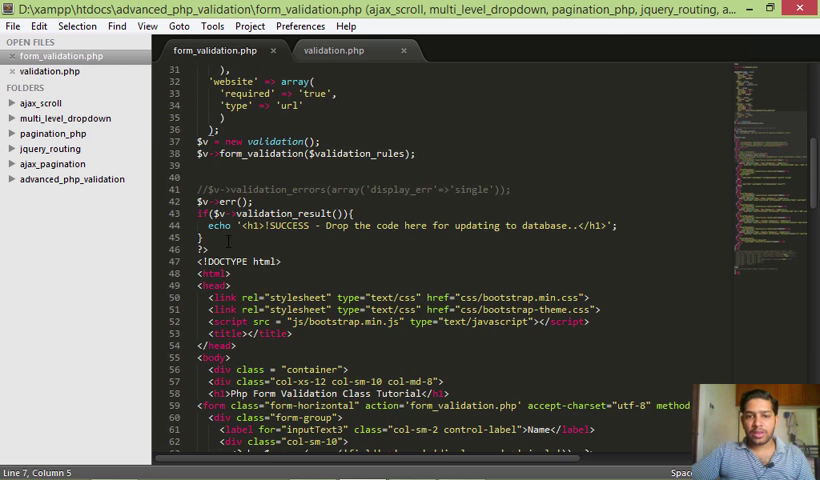
{"action": "scroll", "scroll_direction": "down", "scroll_amount": 3}
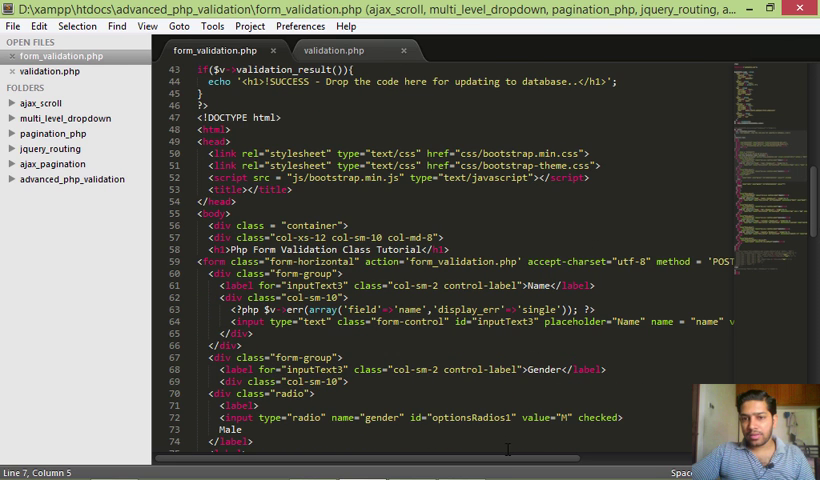
{"action": "scroll", "scroll_direction": "right", "scroll_amount": 3}
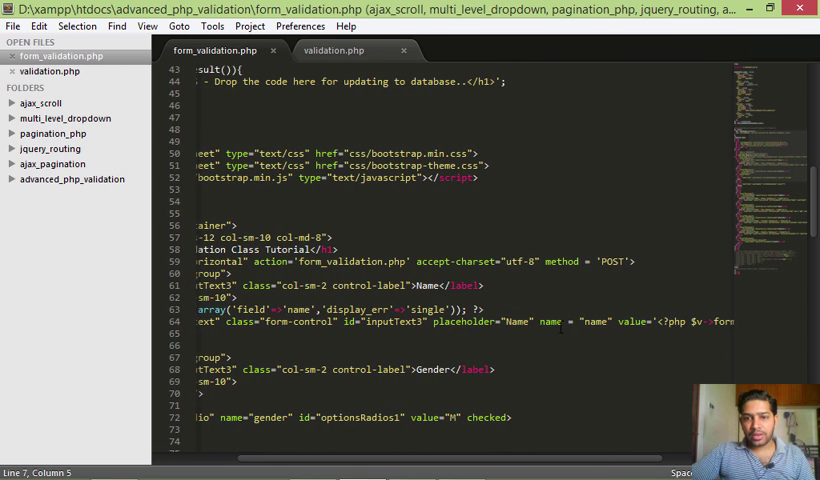
{"action": "left_click", "coordinate": [593, 321]}
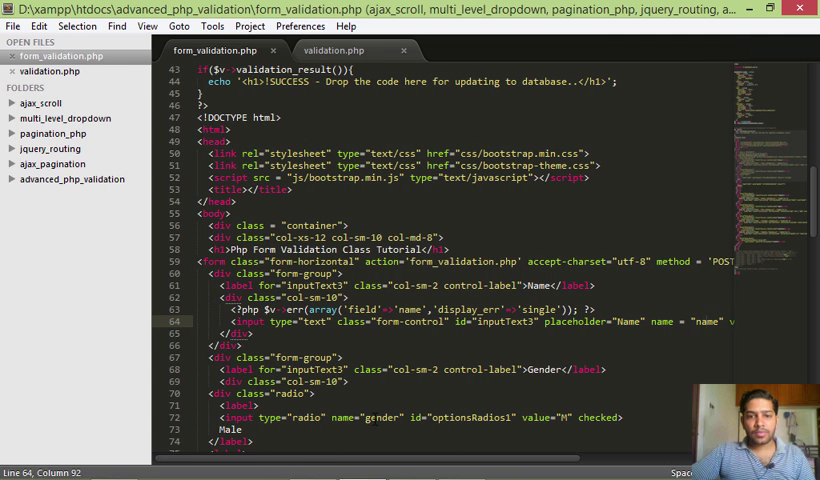
{"action": "scroll", "scroll_direction": "down", "scroll_amount": 3}
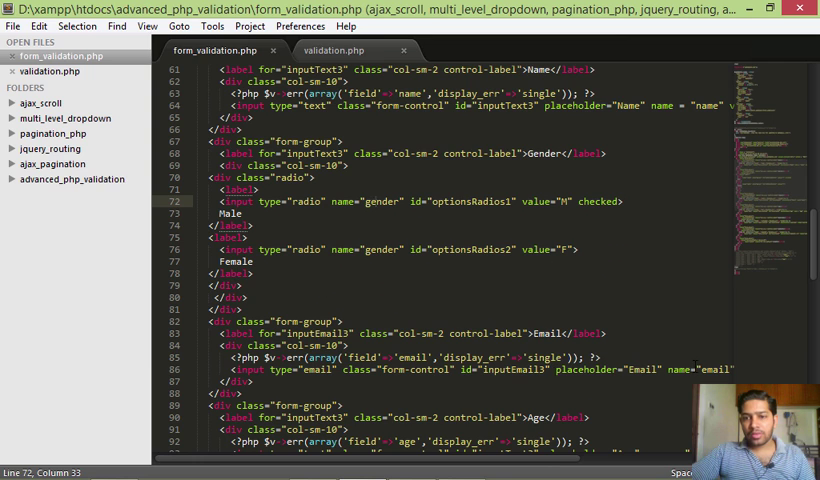
{"action": "scroll", "scroll_direction": "up", "scroll_amount": 3}
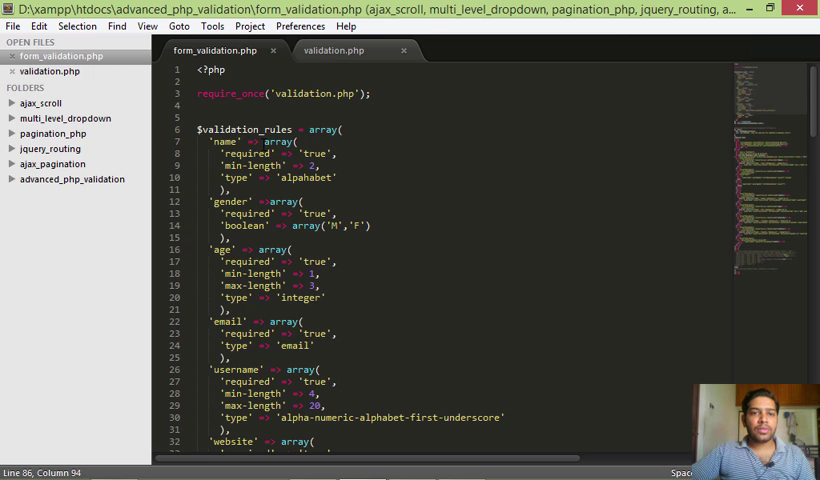
Highlight the require_once validation.php include and scroll to the rules' form_validation call.
{"action": "left_click", "coordinate": [266, 142]}
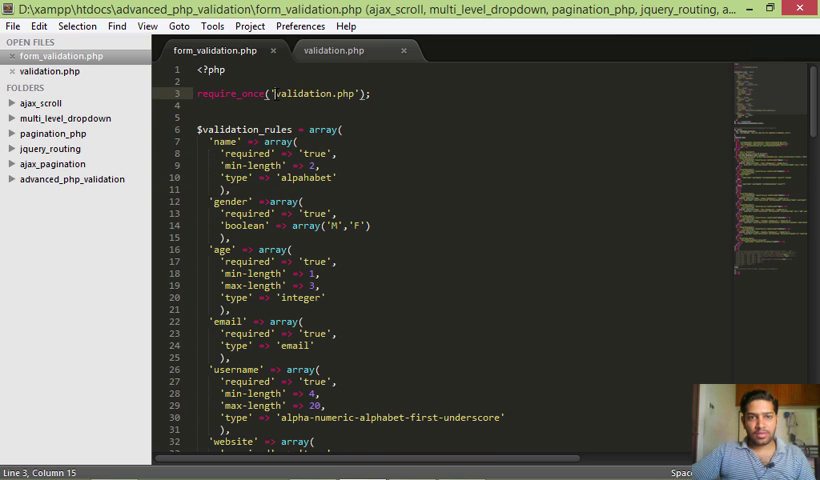
{"action": "left_click_drag", "start_coordinate": [267, 93], "coordinate": [371, 93]}
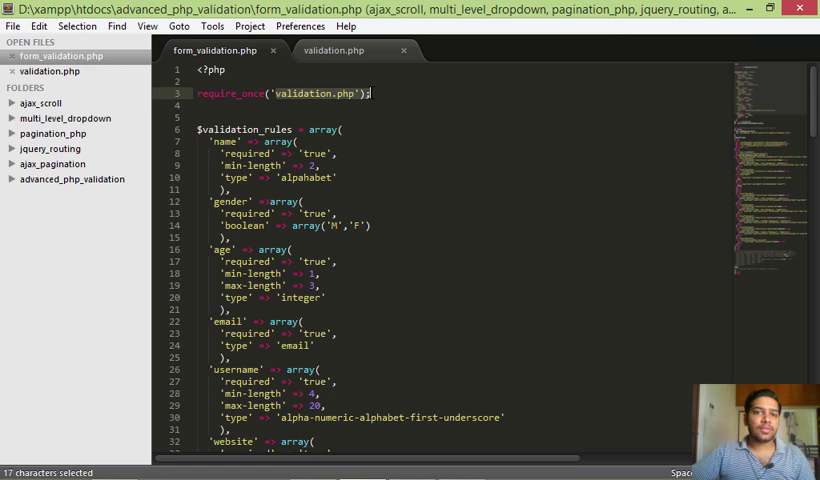
{"action": "mouse_move", "coordinate": [356, 135]}
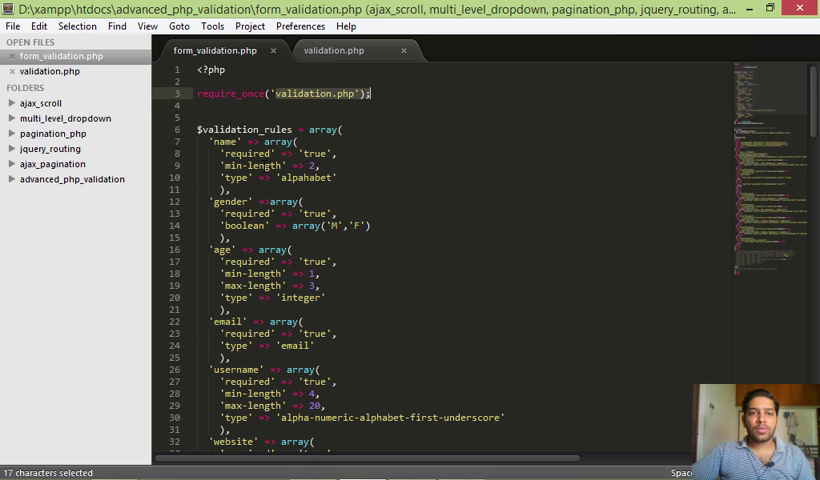
{"action": "scroll", "scroll_direction": "down", "scroll_amount": 3}
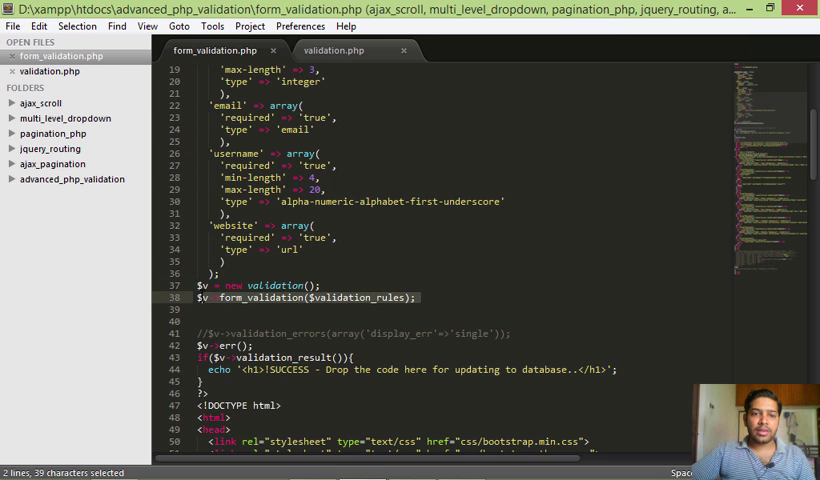
{"action": "mouse_move", "coordinate": [322, 318]}
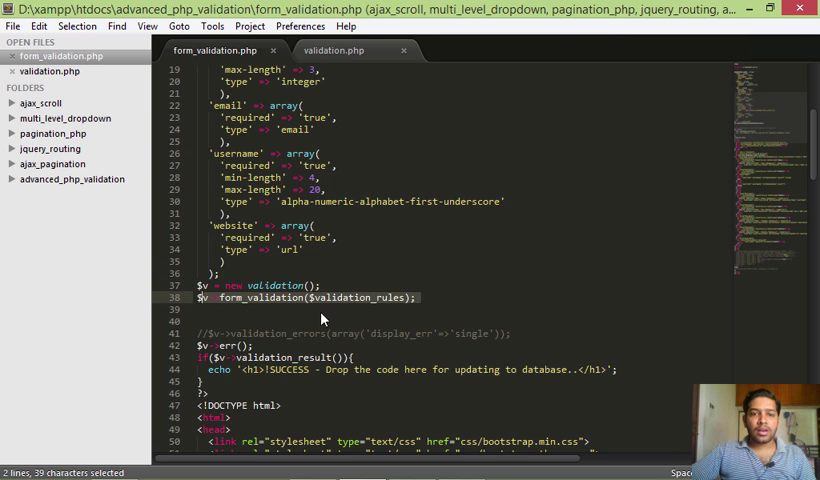
{"action": "left_click", "coordinate": [362, 298]}
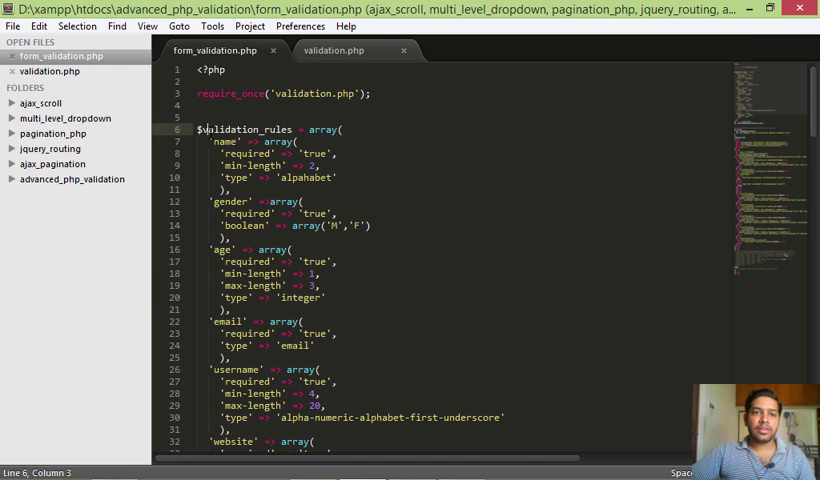
Scroll to the $v->form_validation() and $v->err() calls, then return to Chrome's form.
{"action": "scroll", "scroll_direction": "down", "scroll_amount": 3}
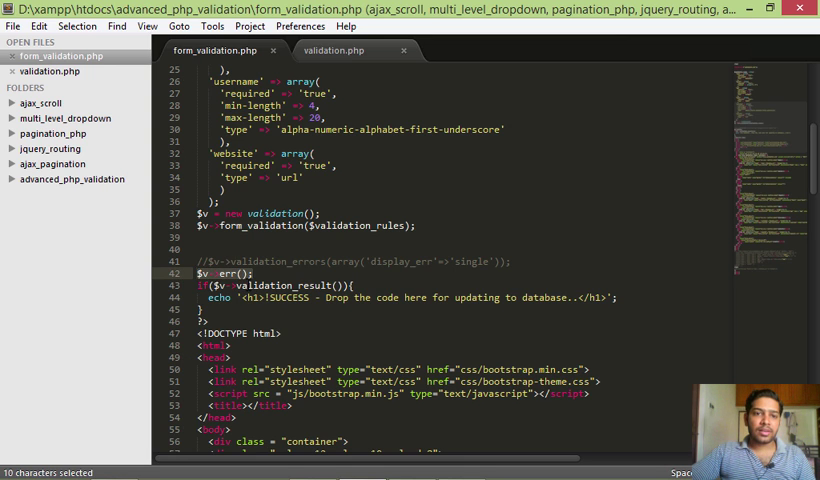
{"action": "mouse_move", "coordinate": [230, 283]}
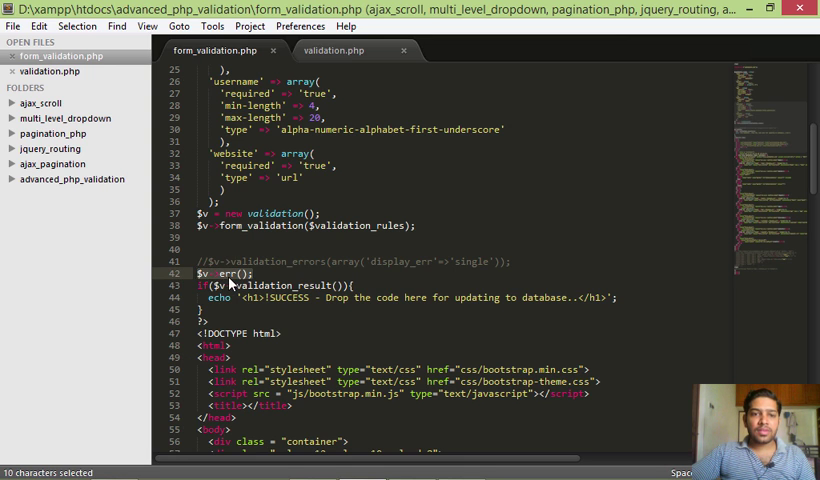
{"action": "left_click", "coordinate": [411, 467]}
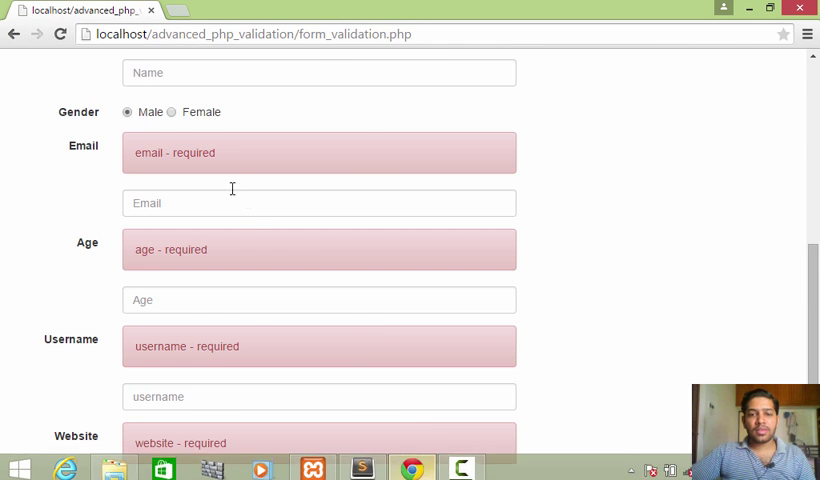
Scroll Chrome's page up to view the full error list, then return to Sublime Text.
{"action": "scroll", "scroll_direction": "up", "scroll_amount": 3}
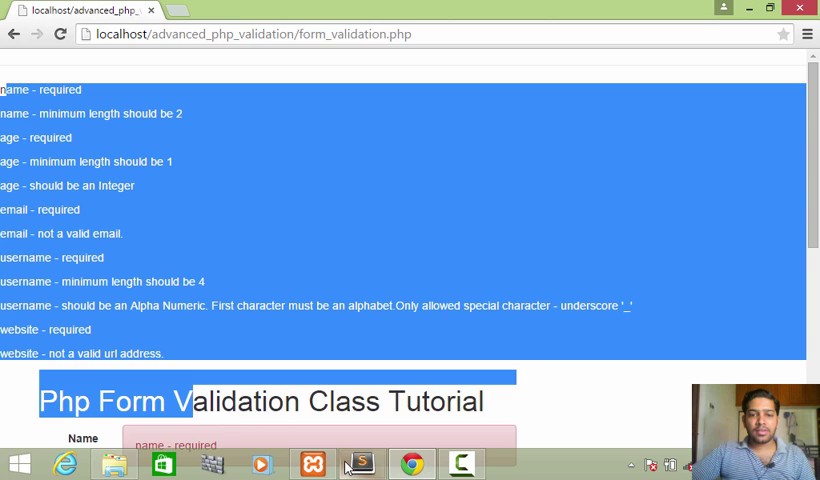
{"action": "left_click", "coordinate": [359, 463]}
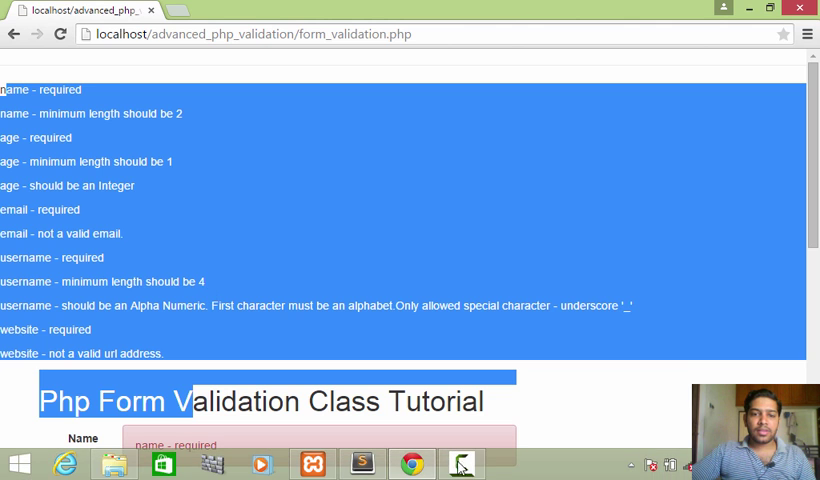
{"action": "left_click", "coordinate": [361, 463]}
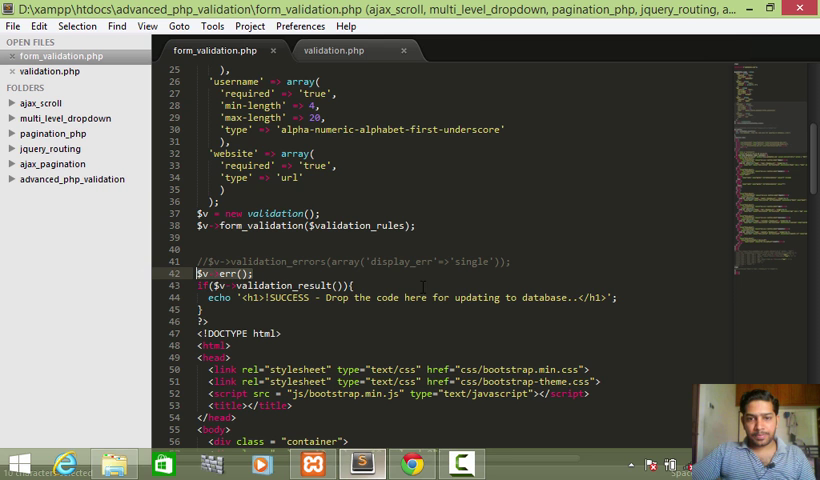
Point out the Name input's err() call using the 'name' field and single error display.
{"action": "scroll", "scroll_direction": "down", "scroll_amount": 3}
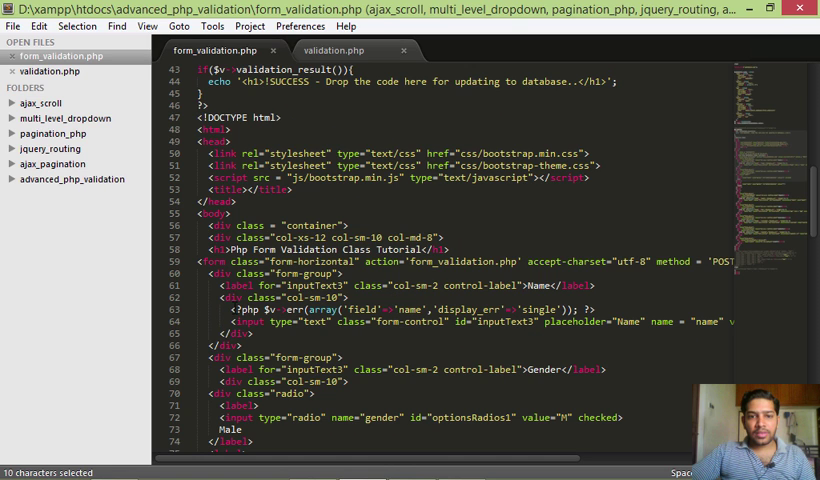
{"action": "left_click", "coordinate": [313, 322]}
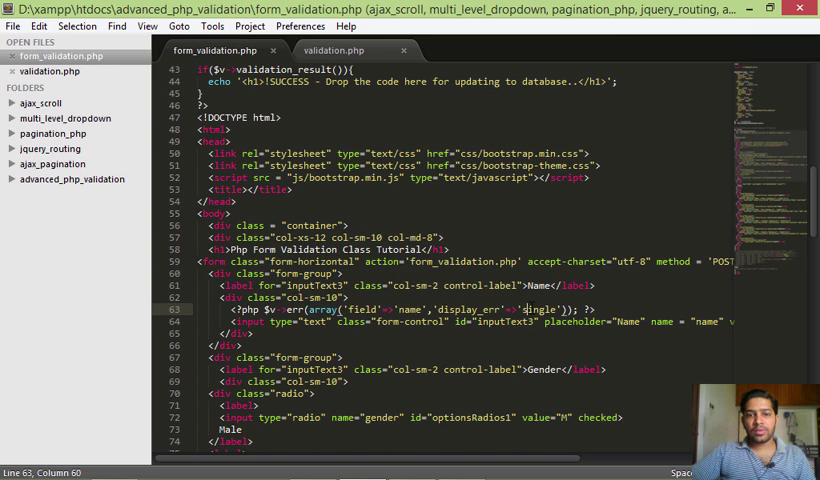
{"action": "left_click", "coordinate": [408, 310]}
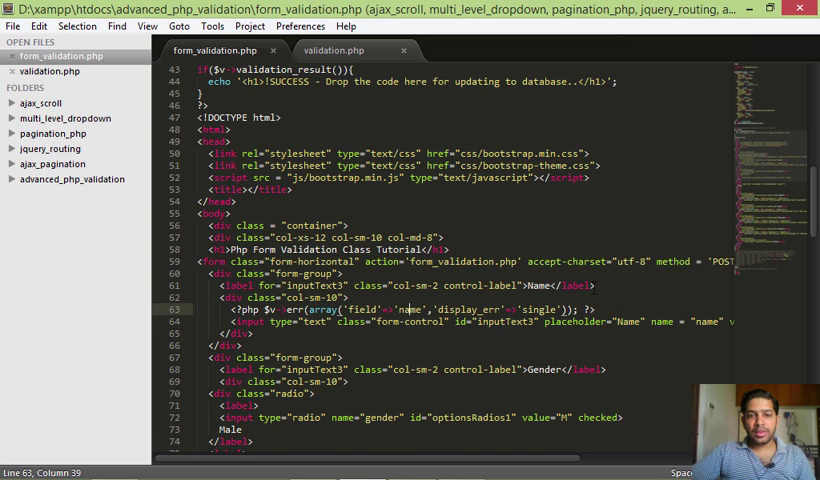
{"action": "left_click", "coordinate": [690, 322]}
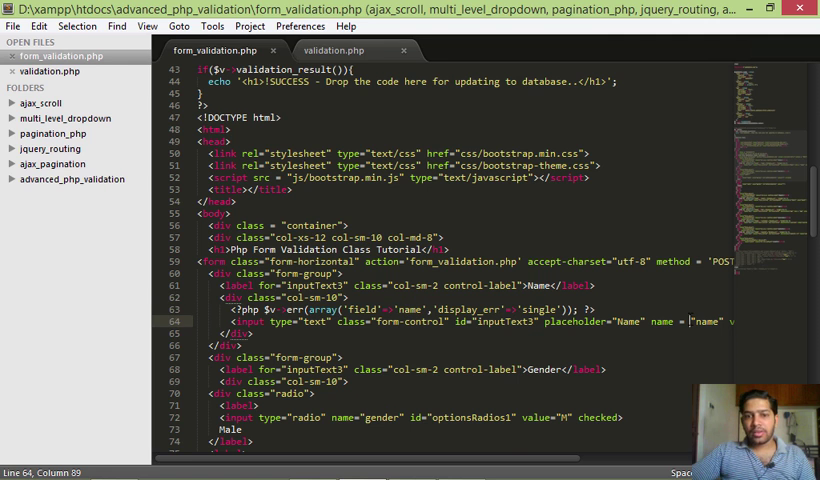
{"action": "mouse_move", "coordinate": [435, 463]}
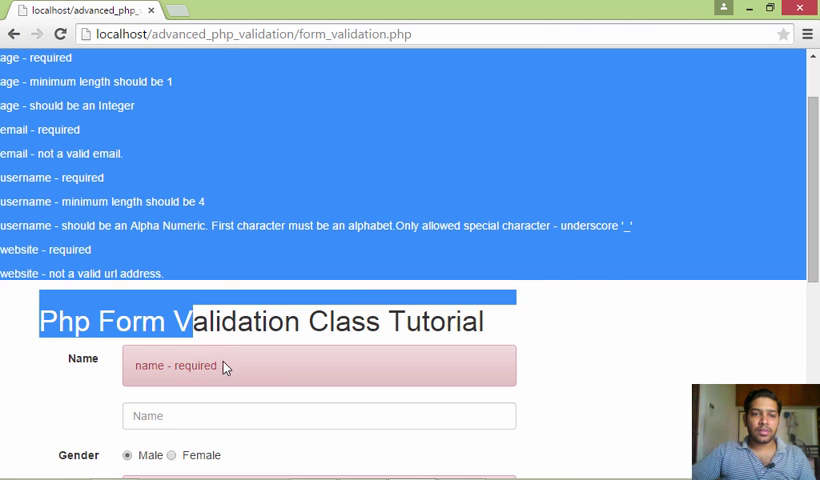
Scroll from the error summary down to each field's required error in Chrome.
{"action": "scroll", "scroll_direction": "up", "scroll_amount": 3}
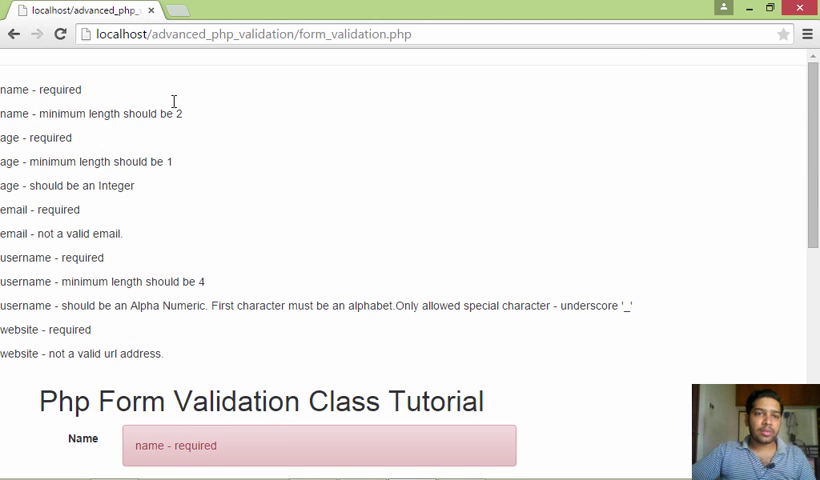
{"action": "mouse_move", "coordinate": [125, 157]}
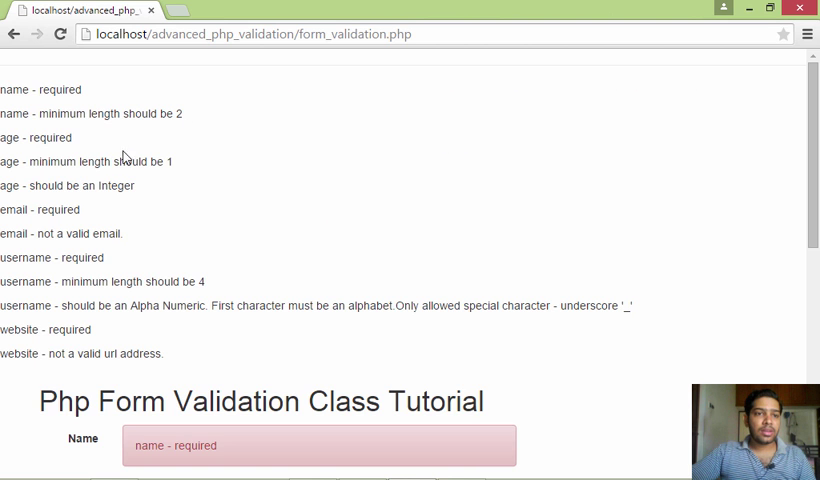
{"action": "mouse_move", "coordinate": [128, 185]}
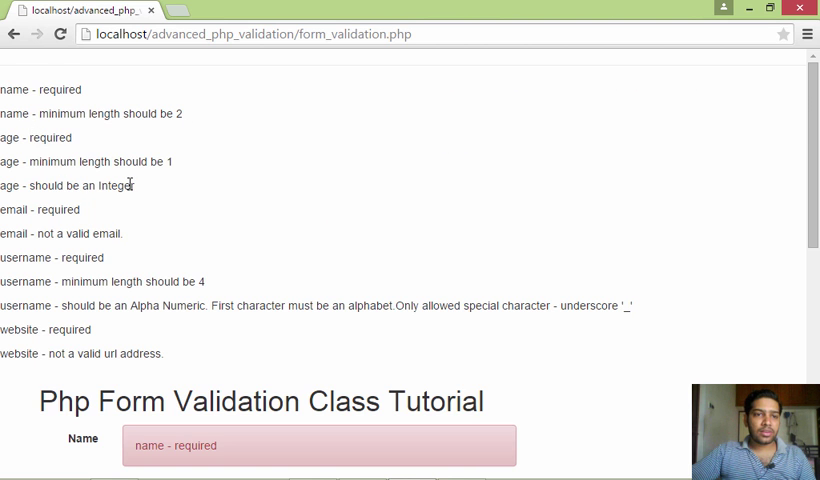
{"action": "scroll", "scroll_direction": "down", "scroll_amount": 3}
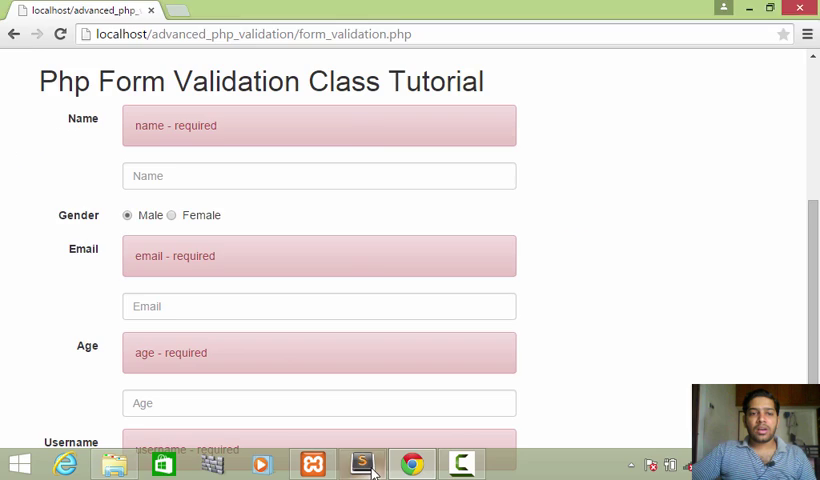
Submit with name 'assa' filled and check it stays while email remains required.
{"action": "left_click", "coordinate": [360, 463]}
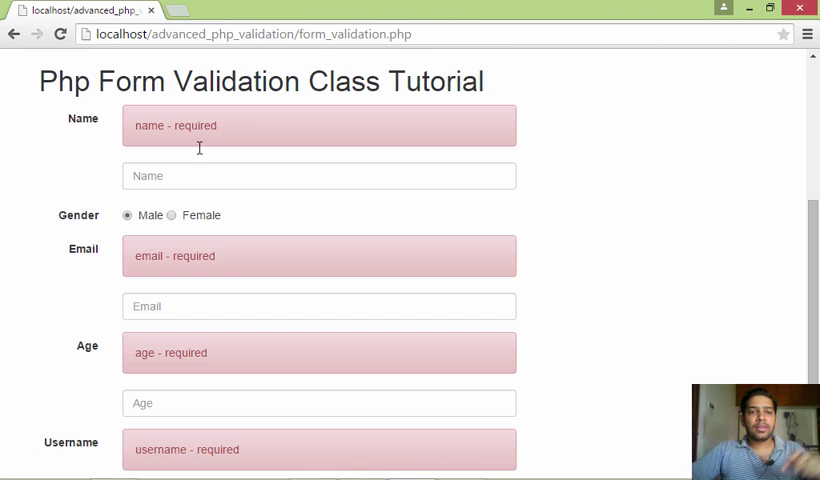
{"action": "scroll", "scroll_direction": "down", "scroll_amount": 3}
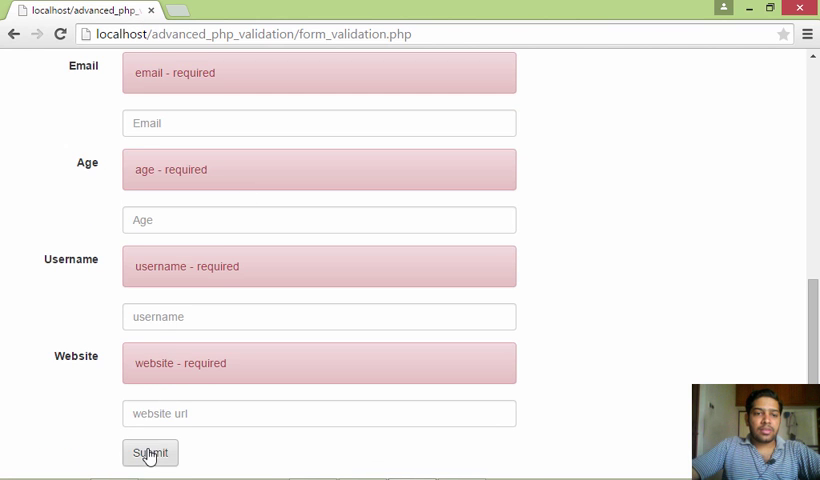
{"action": "left_click", "coordinate": [150, 453]}
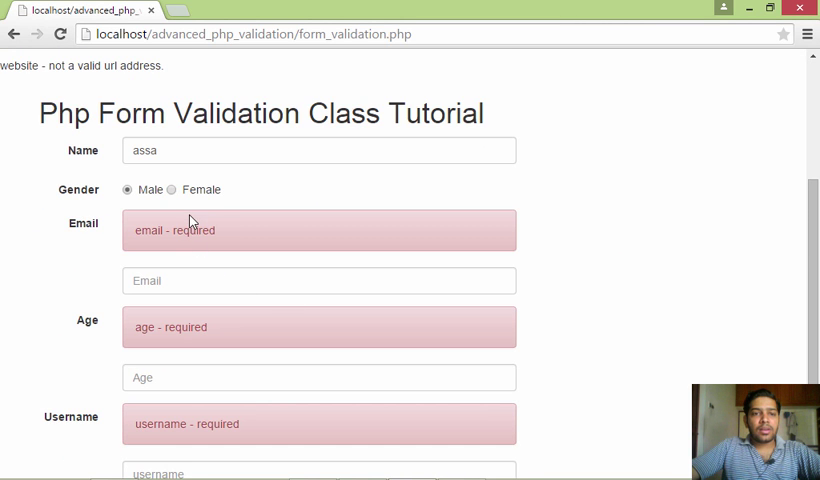
{"action": "scroll", "scroll_direction": "down", "scroll_amount": 3}
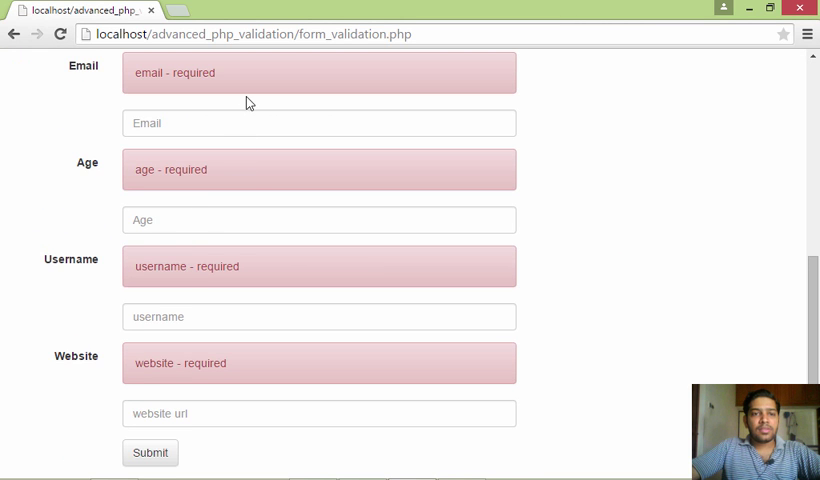
{"action": "scroll", "scroll_direction": "up", "scroll_amount": 3}
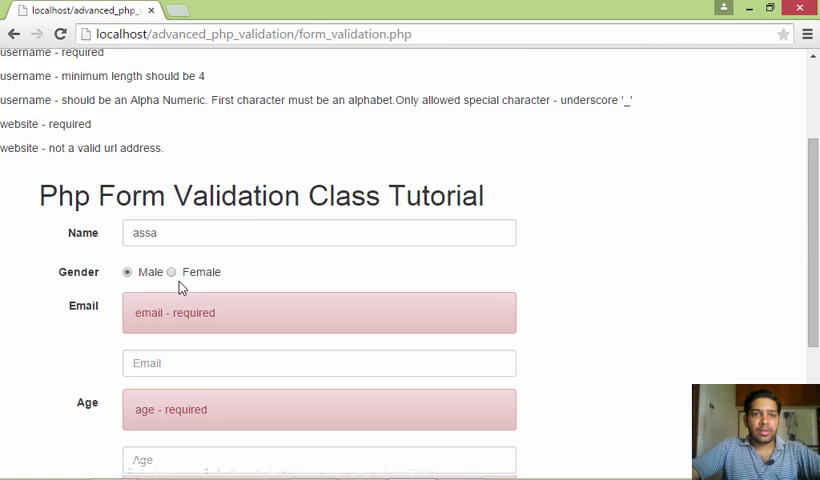
{"action": "scroll", "scroll_direction": "up", "scroll_amount": 3}
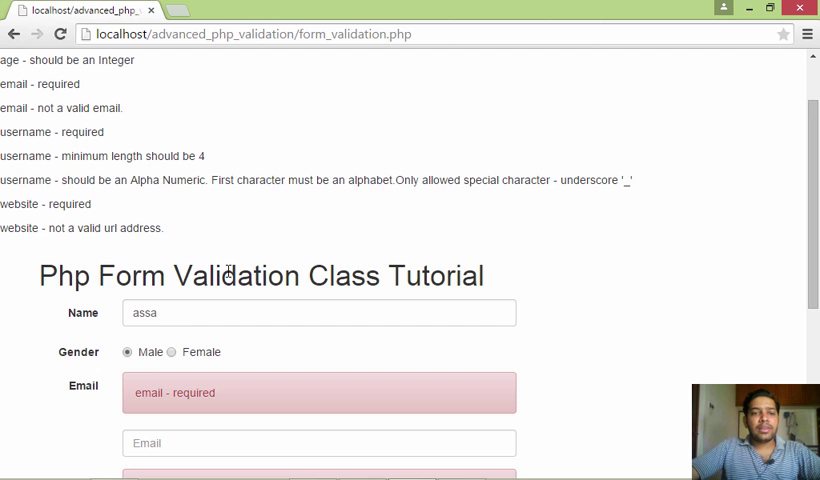
{"action": "scroll", "scroll_direction": "down", "scroll_amount": 3}
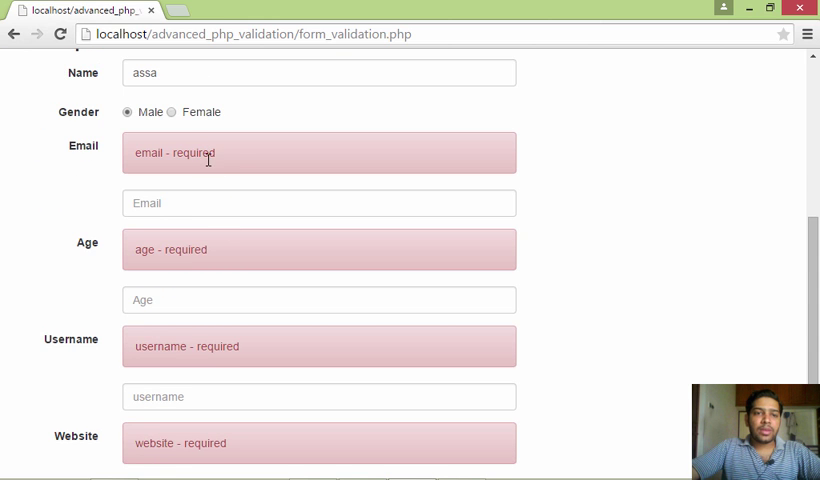
{"action": "left_click", "coordinate": [319, 203]}
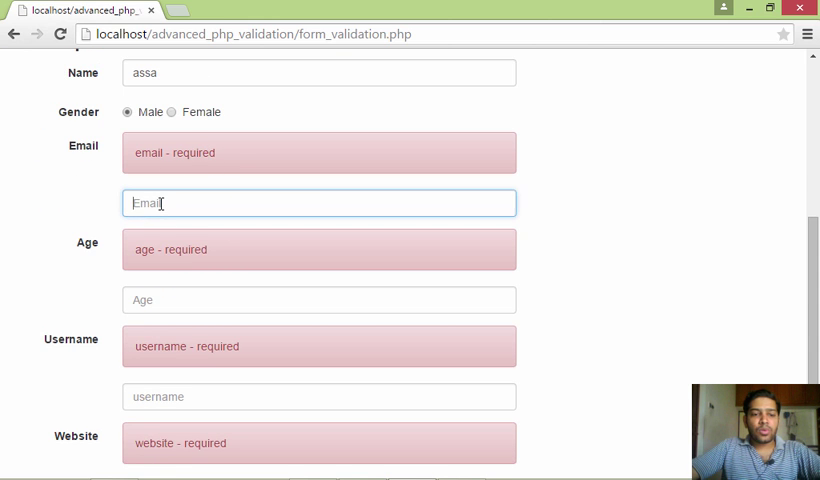
{"action": "type", "text": "sa"}
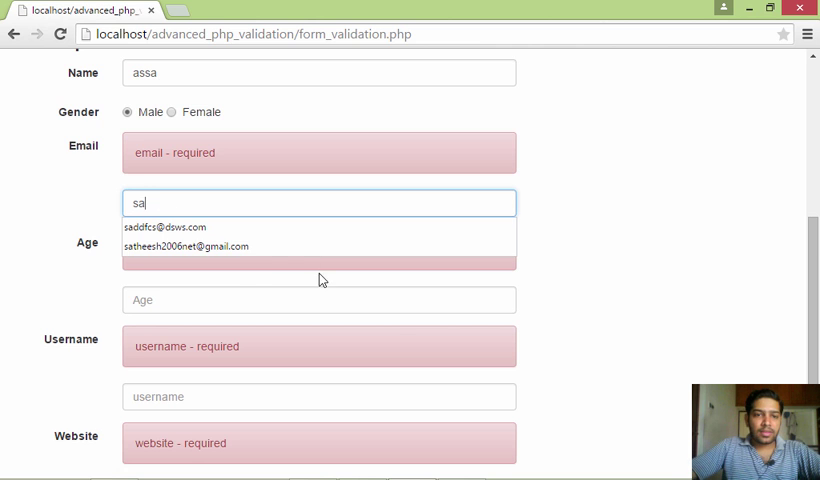
{"action": "left_click", "coordinate": [191, 246]}
{"action": "type", "text": "a"}
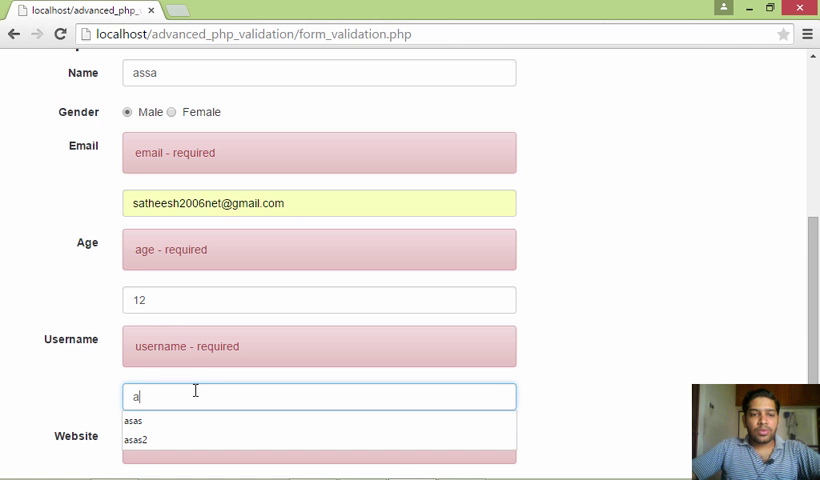
{"action": "type", "text": "s23a"}
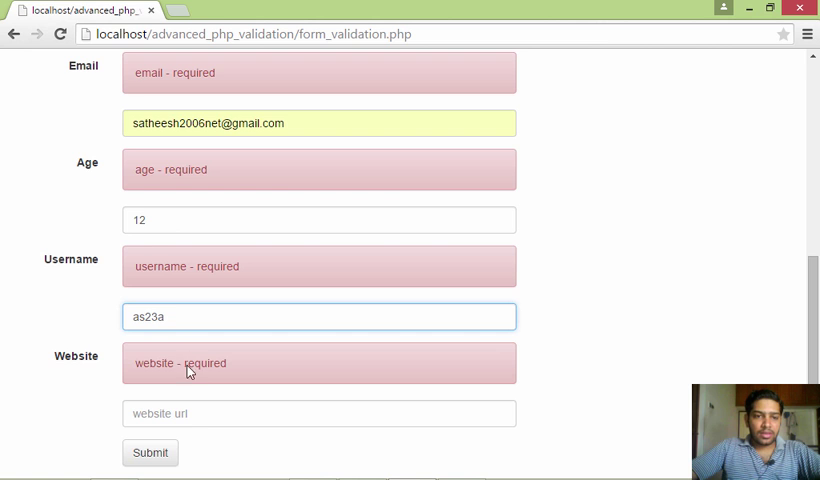
{"action": "left_click", "coordinate": [319, 413]}
{"action": "type", "text": "http://google.com"}
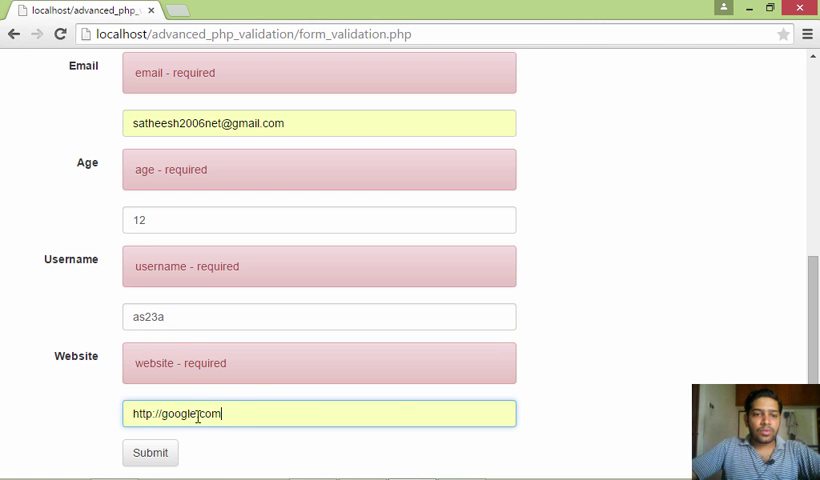
{"action": "left_click", "coordinate": [150, 452]}
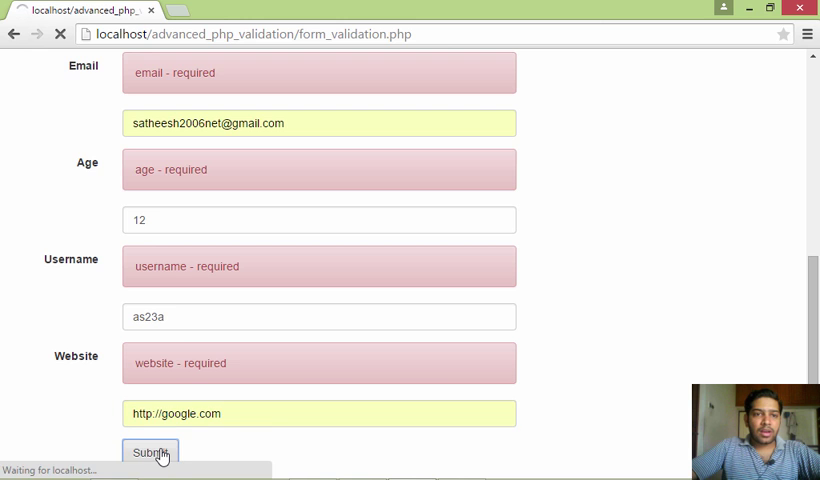
Highlight the SUCCESS message and confirm every form field is now empty.
{"action": "left_click", "coordinate": [150, 452]}
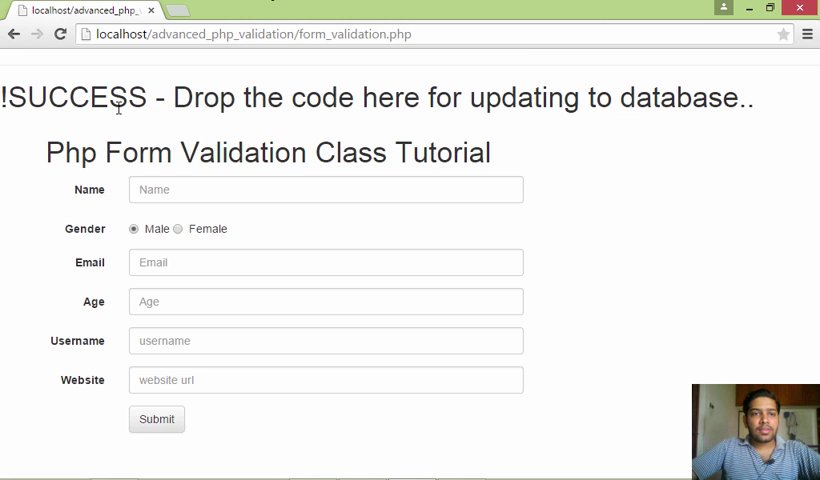
{"action": "left_click_drag", "start_coordinate": [50, 97], "coordinate": [607, 97]}
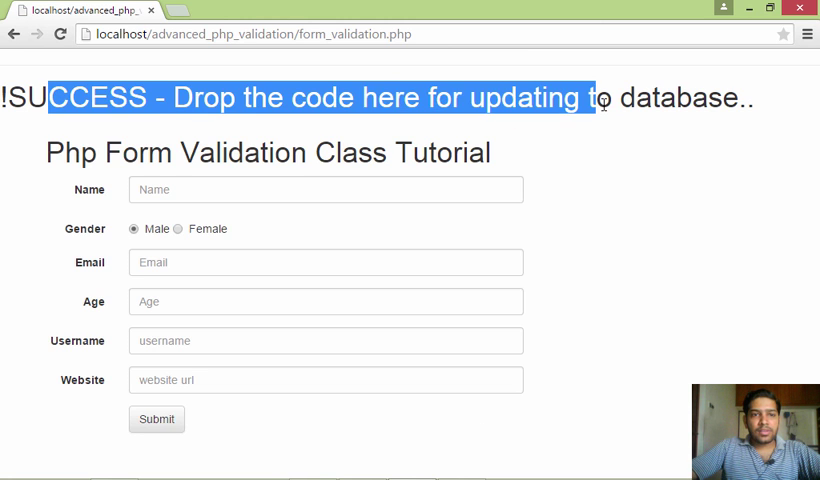
{"action": "left_click", "coordinate": [360, 463]}
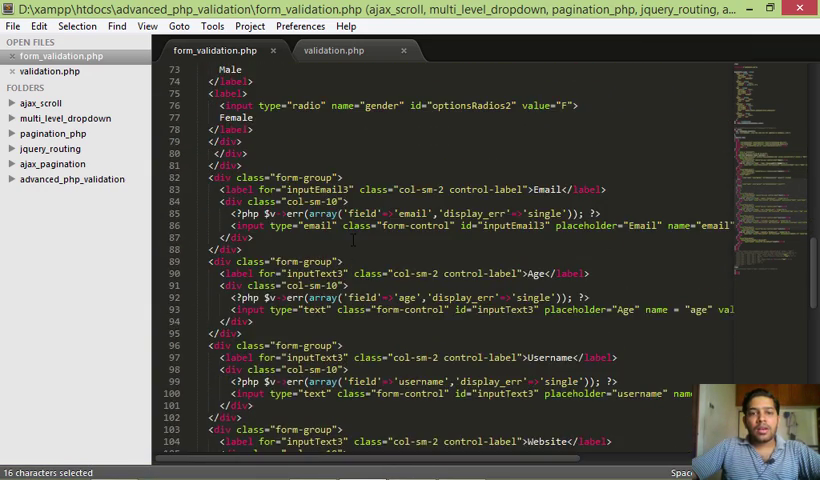
{"action": "scroll", "scroll_direction": "up", "scroll_amount": 3}
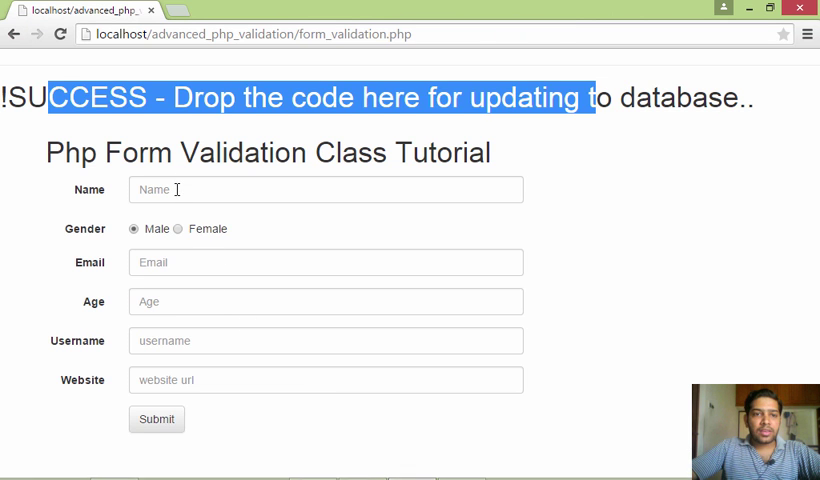
{"action": "left_click", "coordinate": [325, 189]}
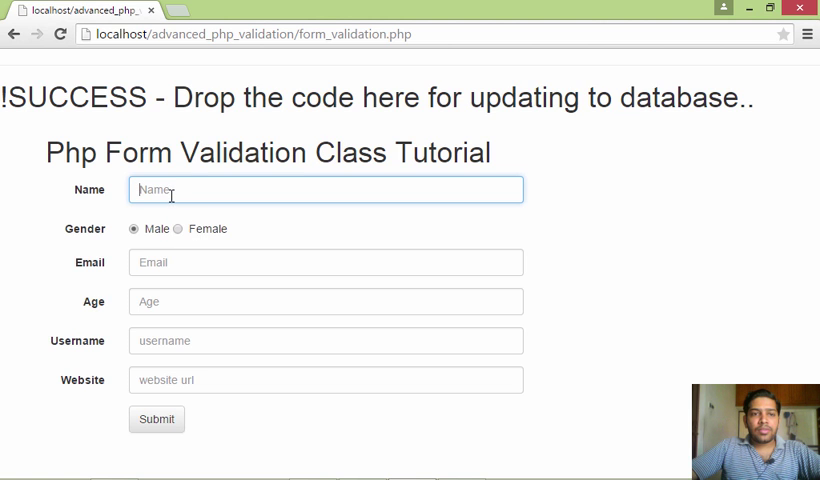
Submit the form with only the name 'asa' to trigger required-field errors.
{"action": "left_click", "coordinate": [156, 419]}
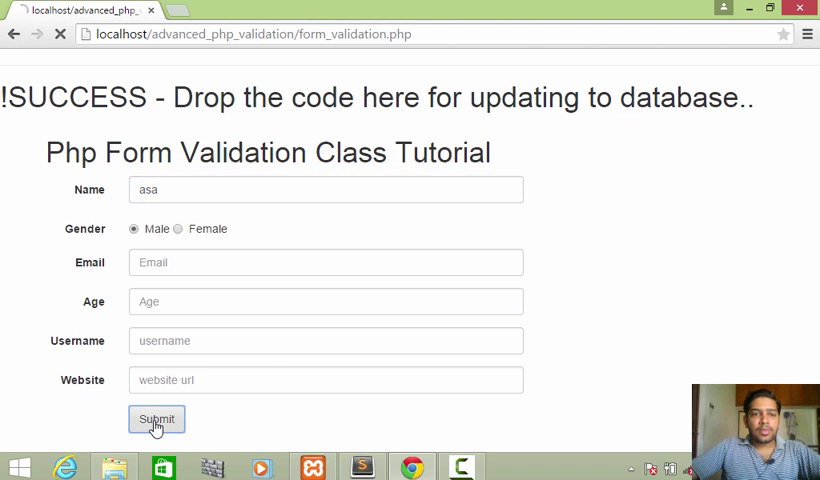
{"action": "left_click", "coordinate": [156, 419]}
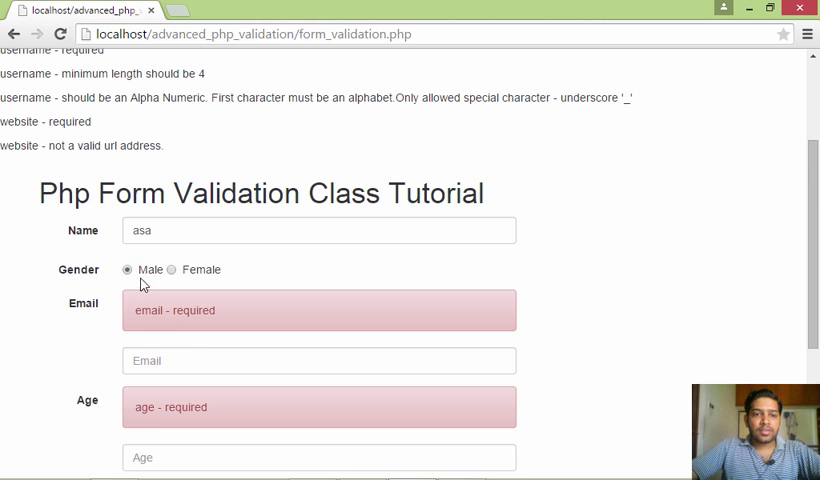
{"action": "triple_click", "coordinate": [318, 230]}
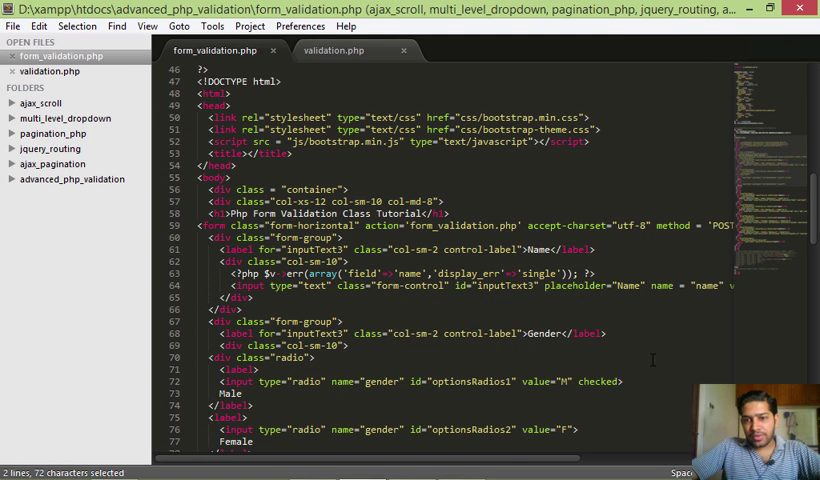
Select the 'name' argument of form_value() on line 64, then view validation.php's definition.
{"action": "scroll", "scroll_direction": "right", "scroll_amount": 3}
{"action": "type", "text": "alue='<?php $v->form_value(\"name\"); ?>'"}
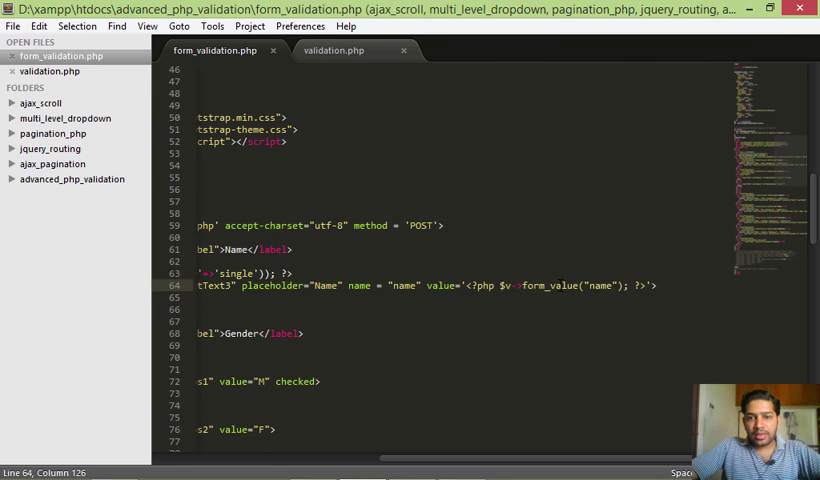
{"action": "double_click", "coordinate": [398, 286]}
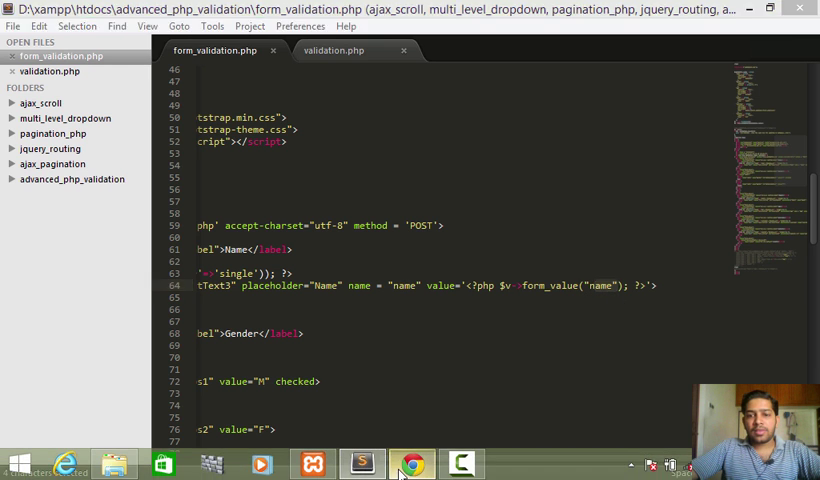
{"action": "left_click", "coordinate": [411, 463]}
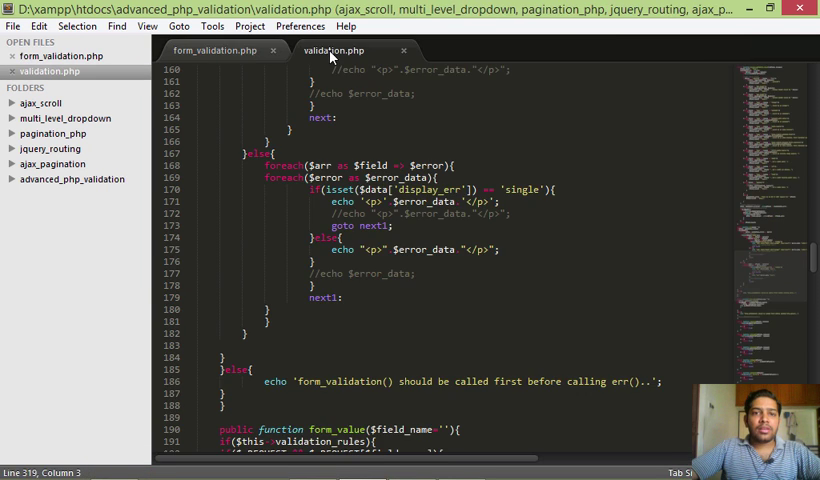
Scroll through validation.php's functions and back to form_validation.php's rules and success-message code.
{"action": "scroll", "scroll_direction": "up", "scroll_amount": 3}
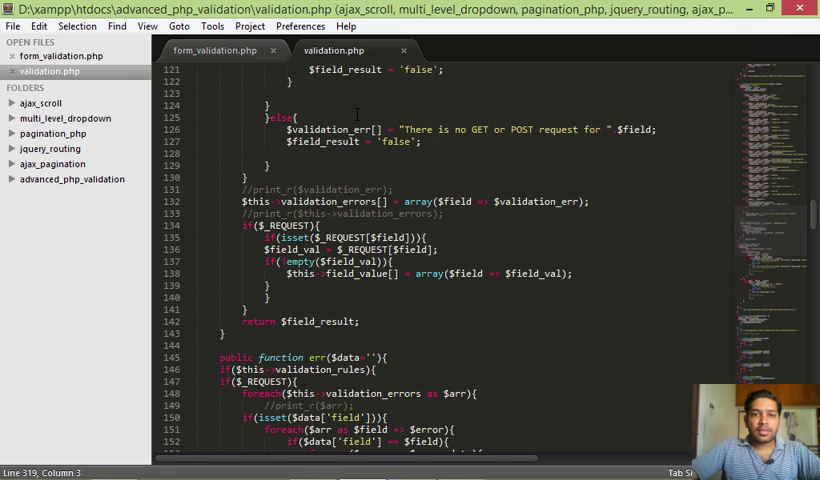
{"action": "scroll", "scroll_direction": "up", "scroll_amount": 3}
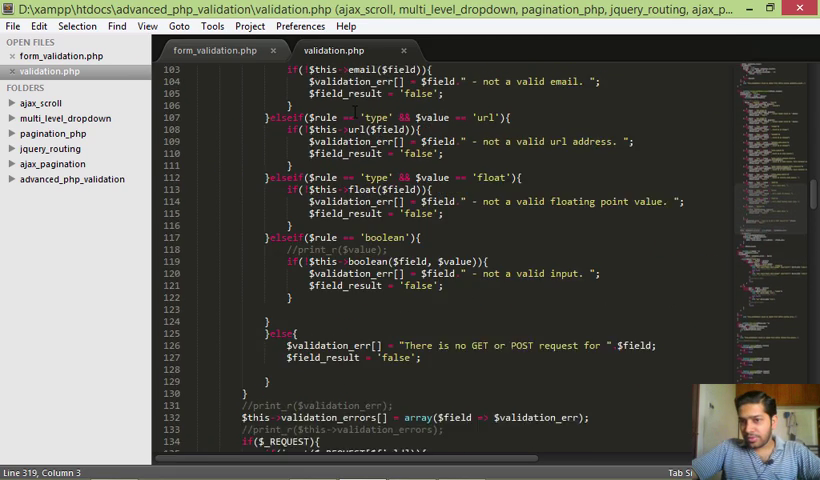
{"action": "scroll", "scroll_direction": "down", "scroll_amount": 3}
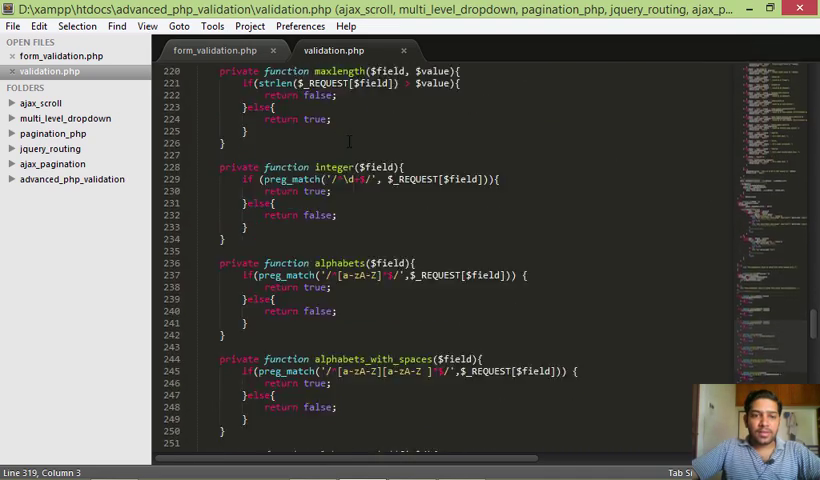
{"action": "scroll", "scroll_direction": "down", "scroll_amount": 3}
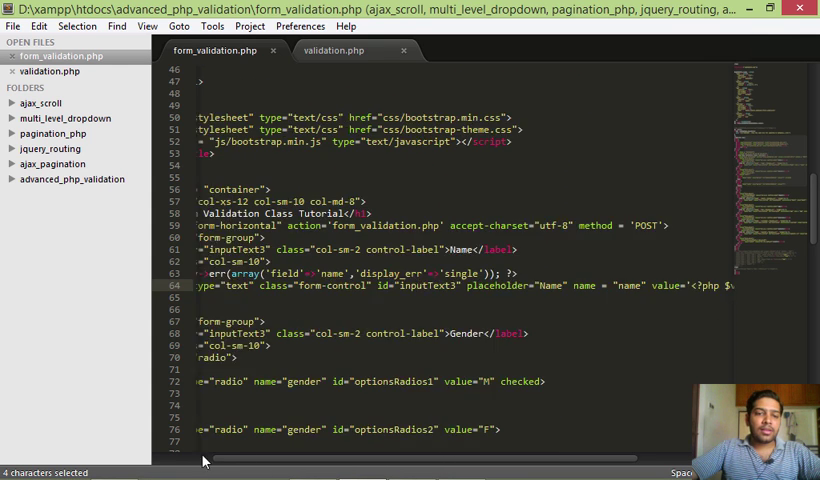
{"action": "scroll", "scroll_direction": "up", "scroll_amount": 3}
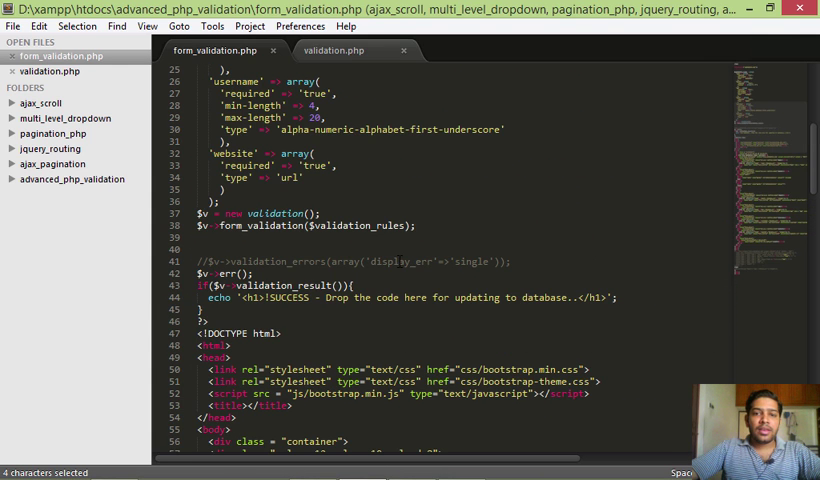